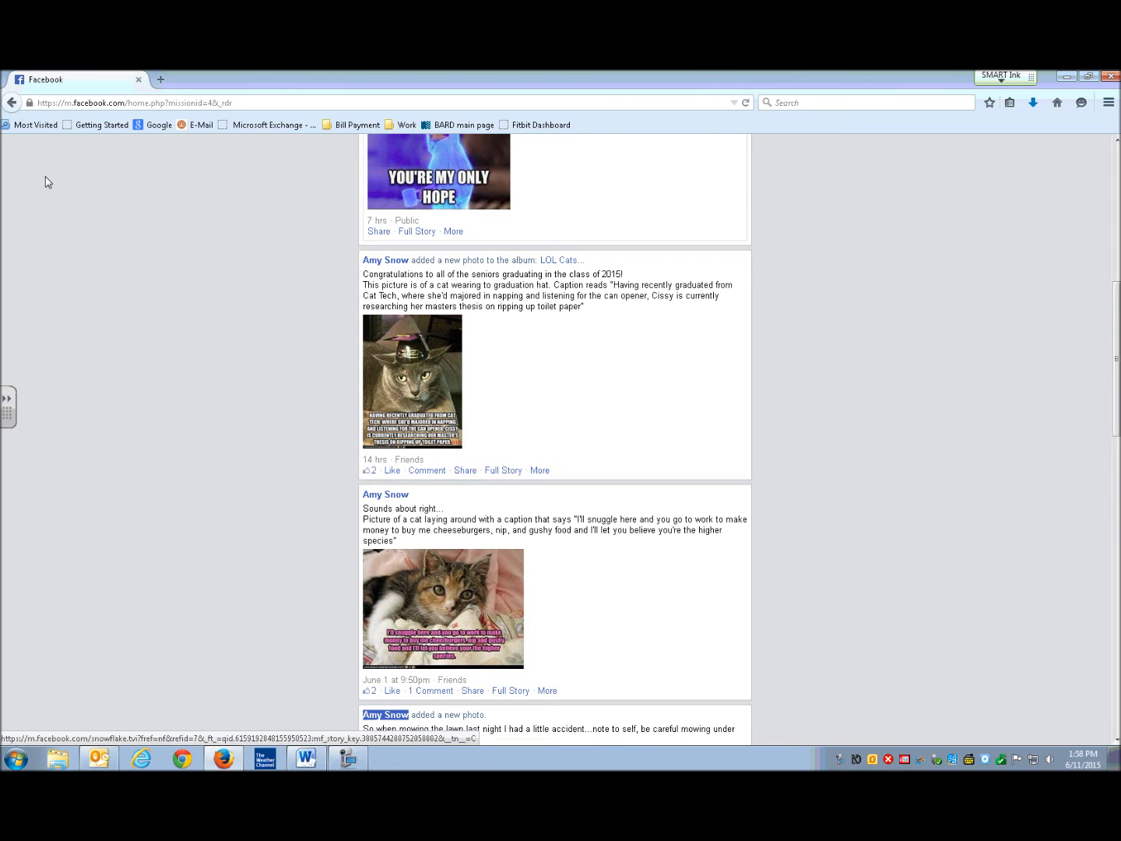
# Step: Scroll back up to the top of the news feed to show the status box and friend suggestions
pyautogui.scroll(3)
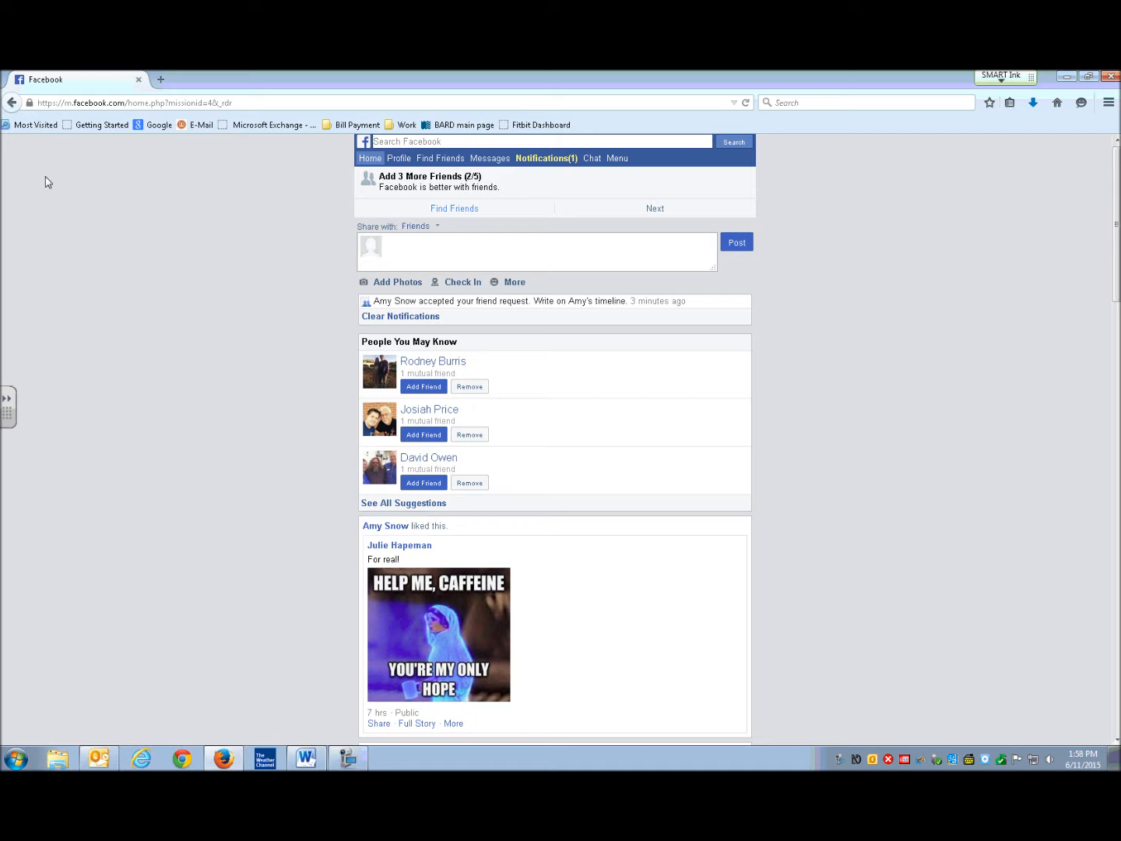
# Step: Search Facebook for "lol cats"
pyautogui.write('lol')
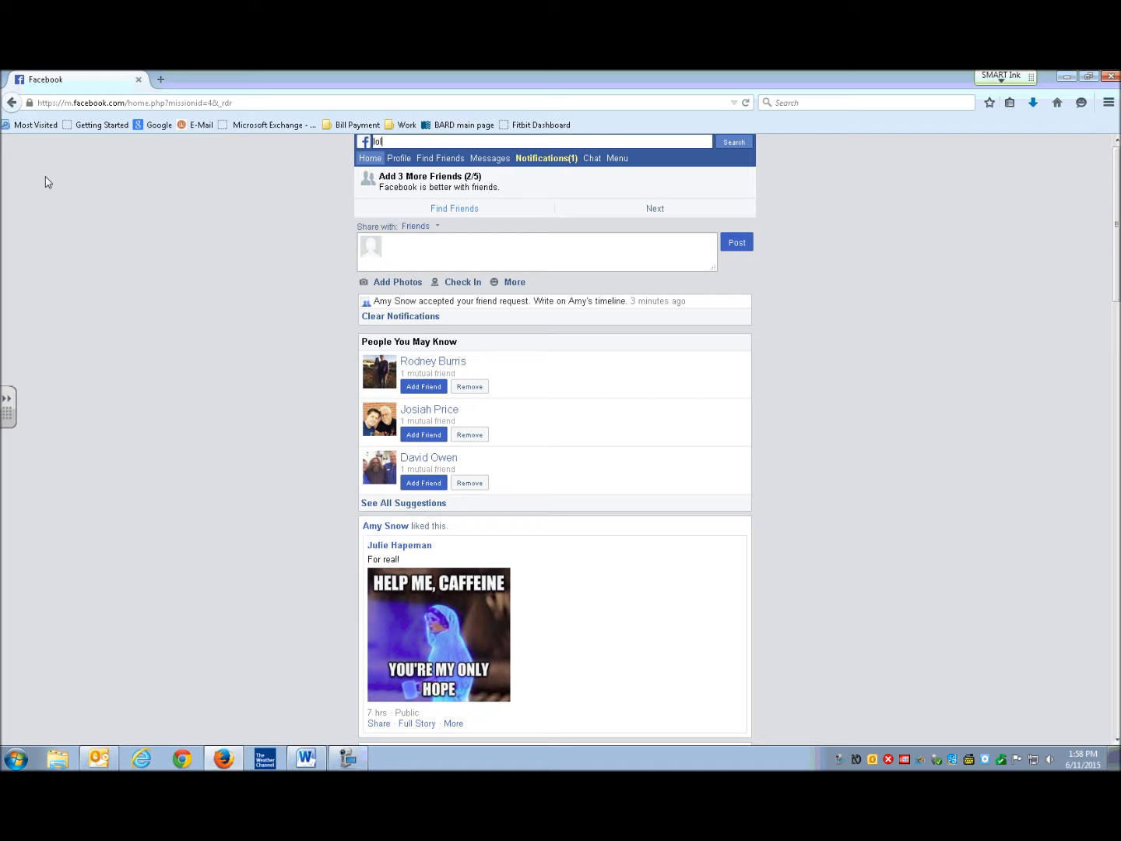
pyautogui.write('cats')
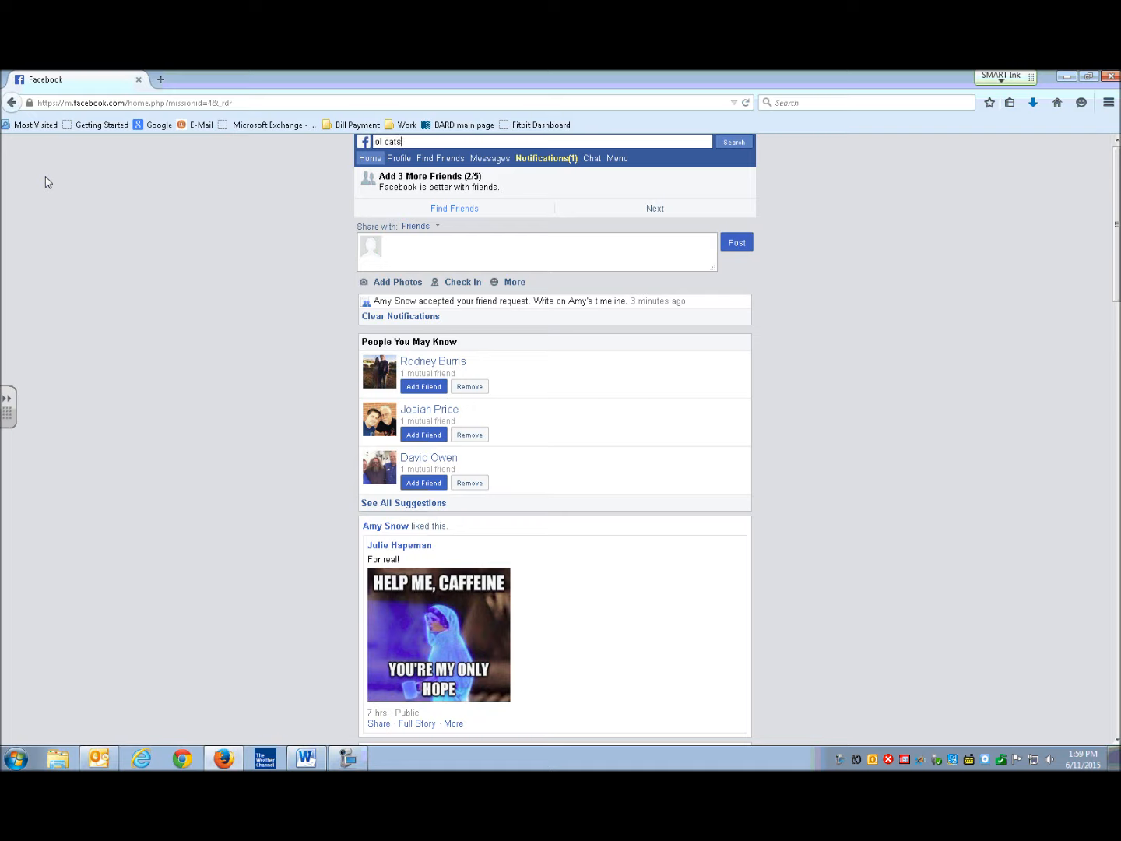
pyautogui.click(733, 142)
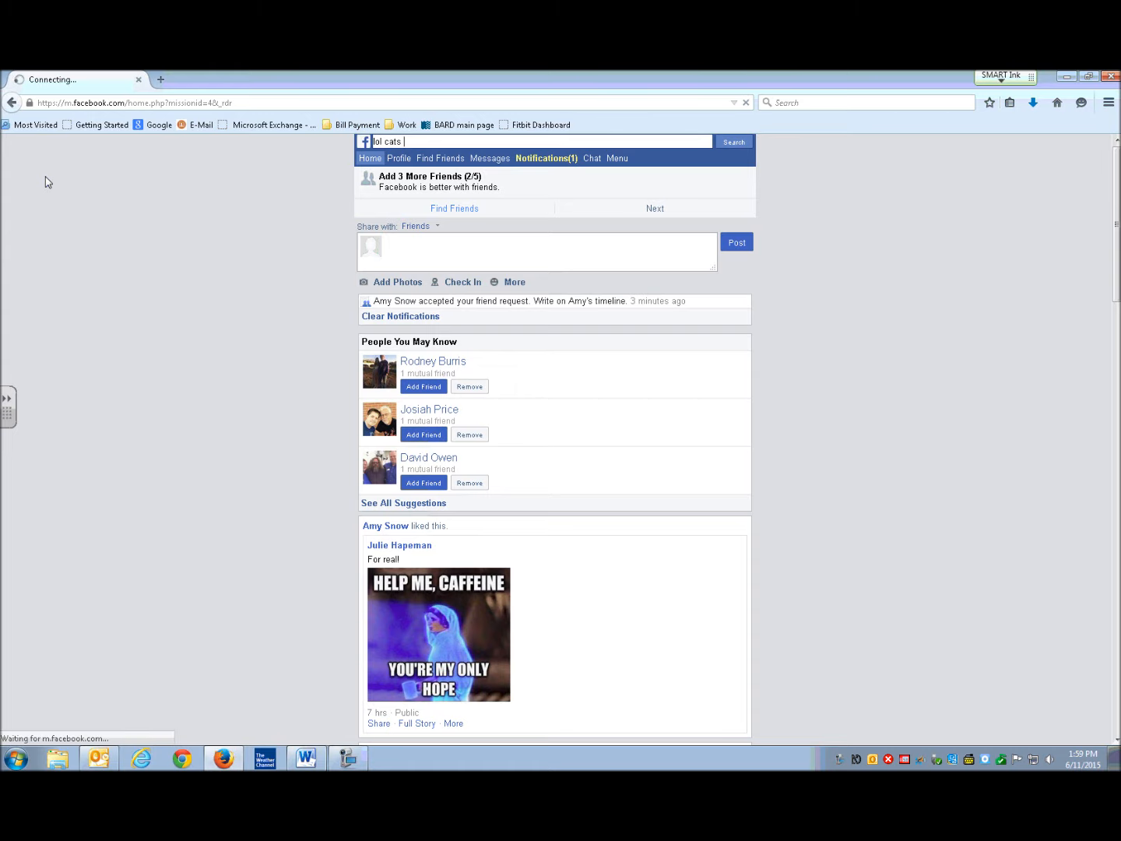
# Step: Load the "lol cats" results listing the LOL Cats pages and groups
pyautogui.click(732, 141)
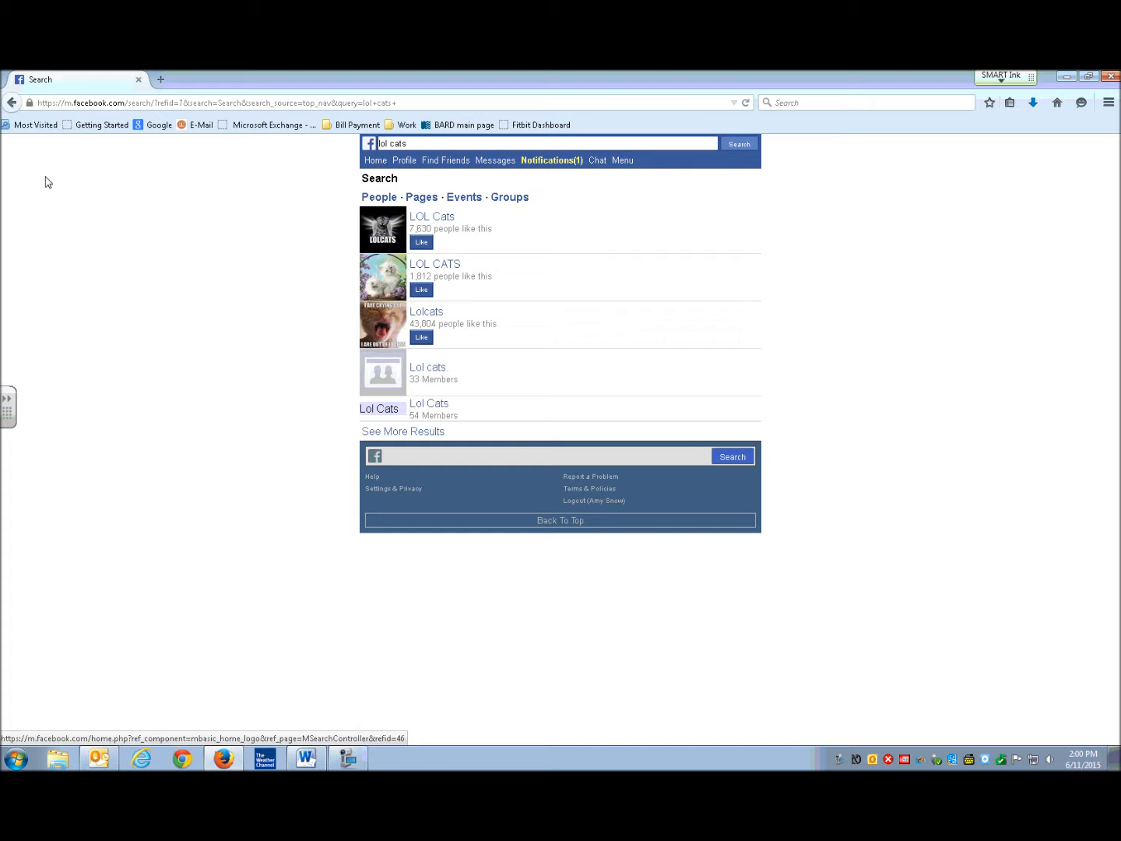
pyautogui.moveTo(379, 196)
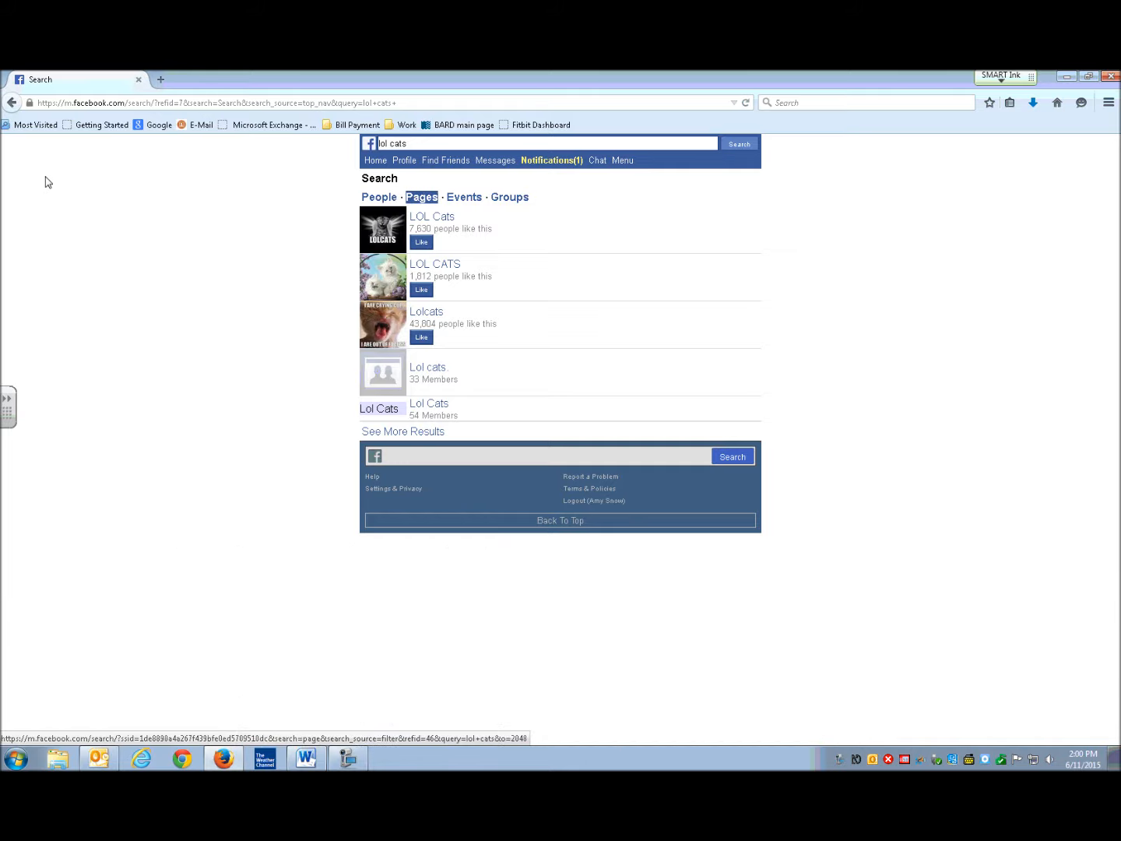
# Step: Filter the lol cats results to Pages only, showing three LOL Cats pages
pyautogui.click(422, 196)
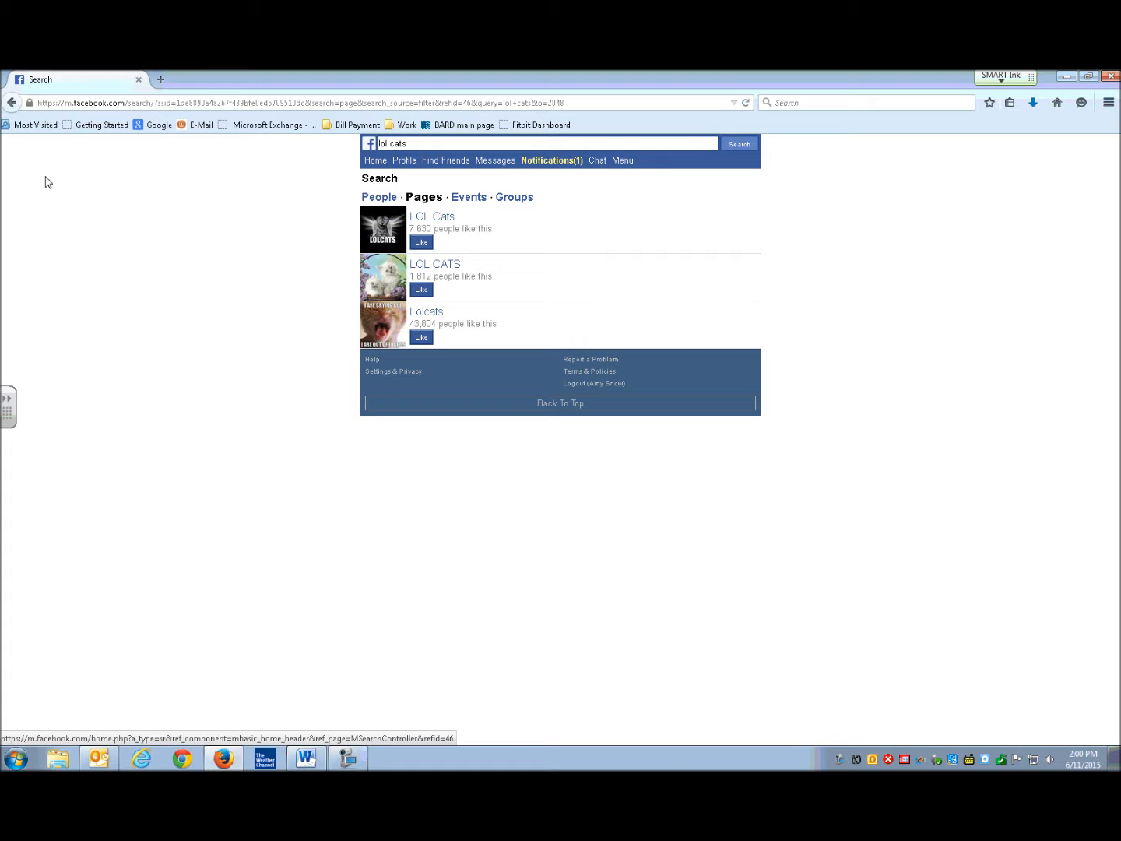
pyautogui.click(379, 196)
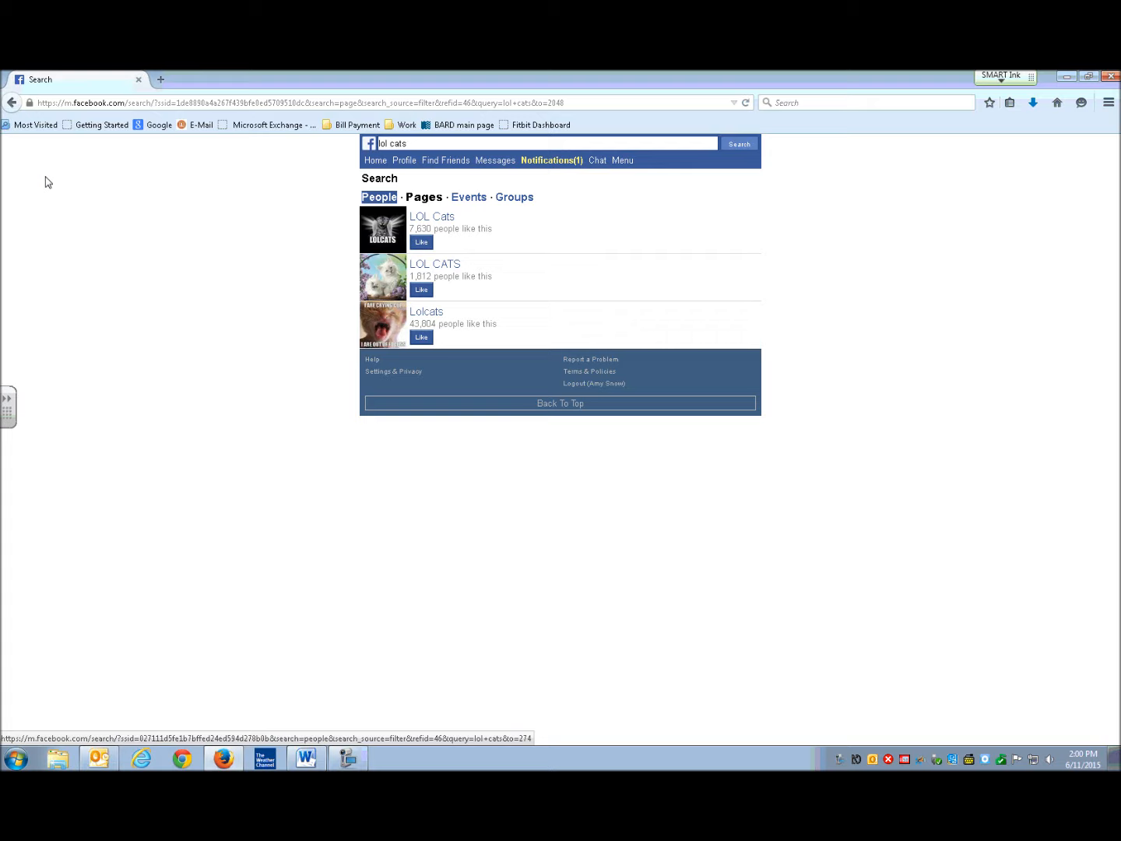
pyautogui.moveTo(433, 216)
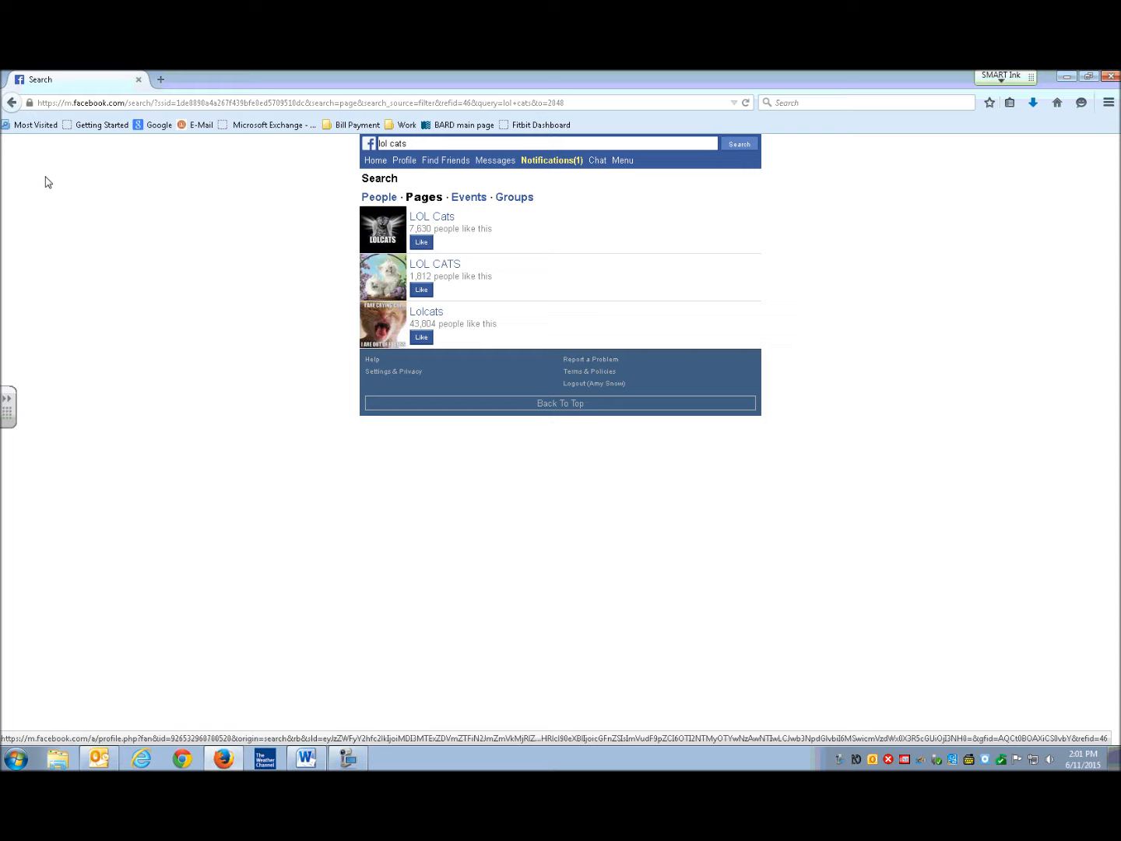
pyautogui.moveTo(426, 311)
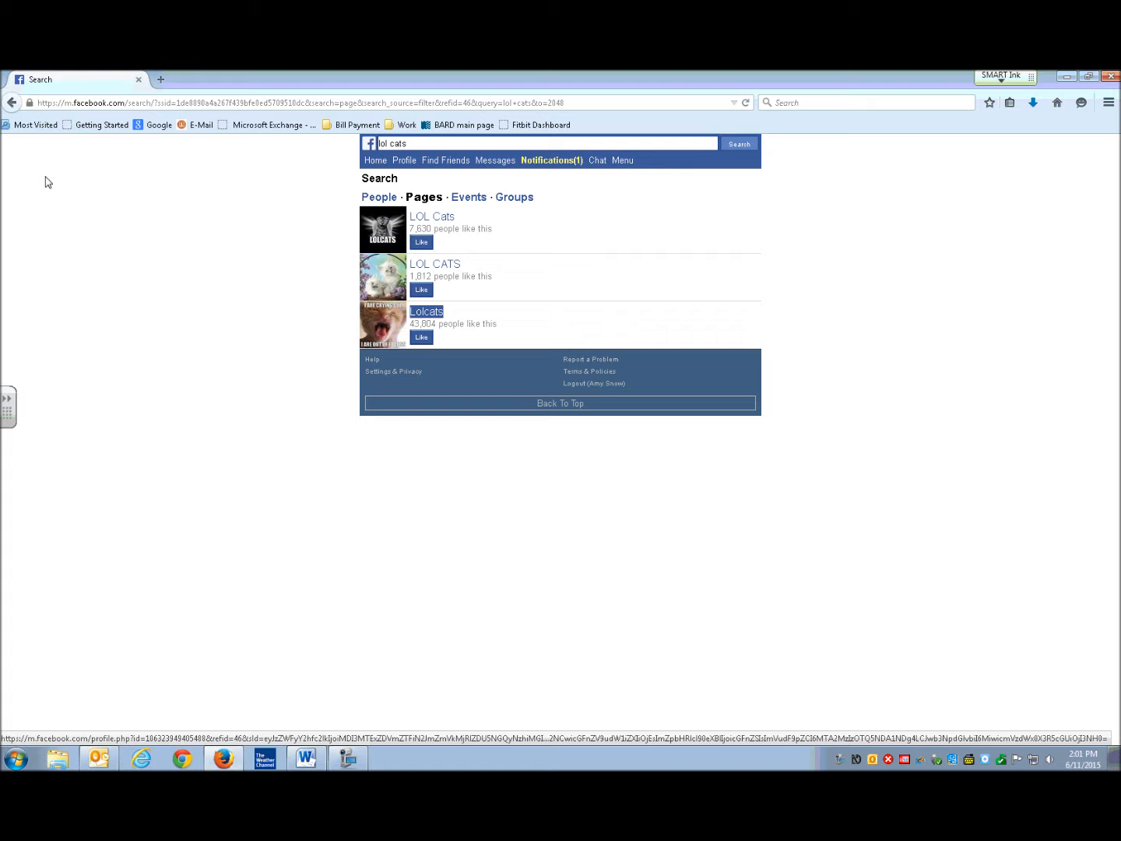
pyautogui.moveTo(427, 311)
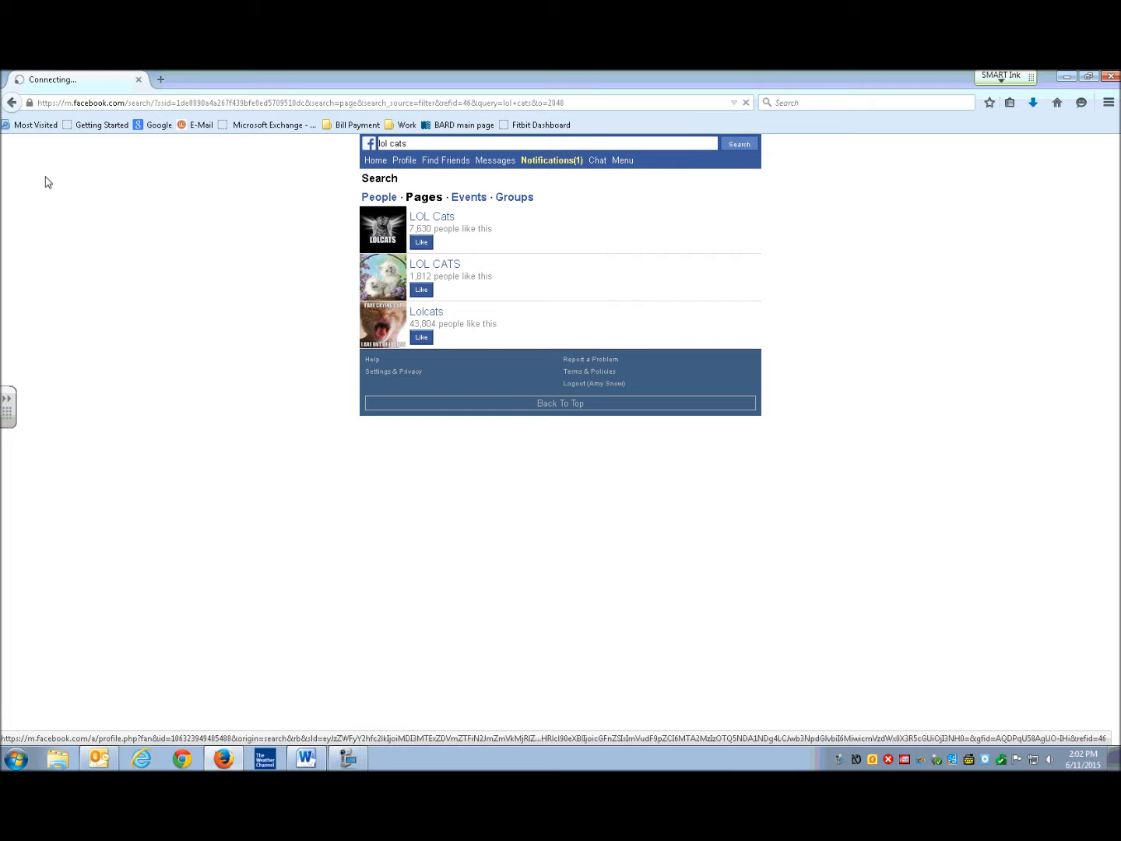
# Step: Like the Lolcats page so its button changes to Unlike
pyautogui.click(427, 311)
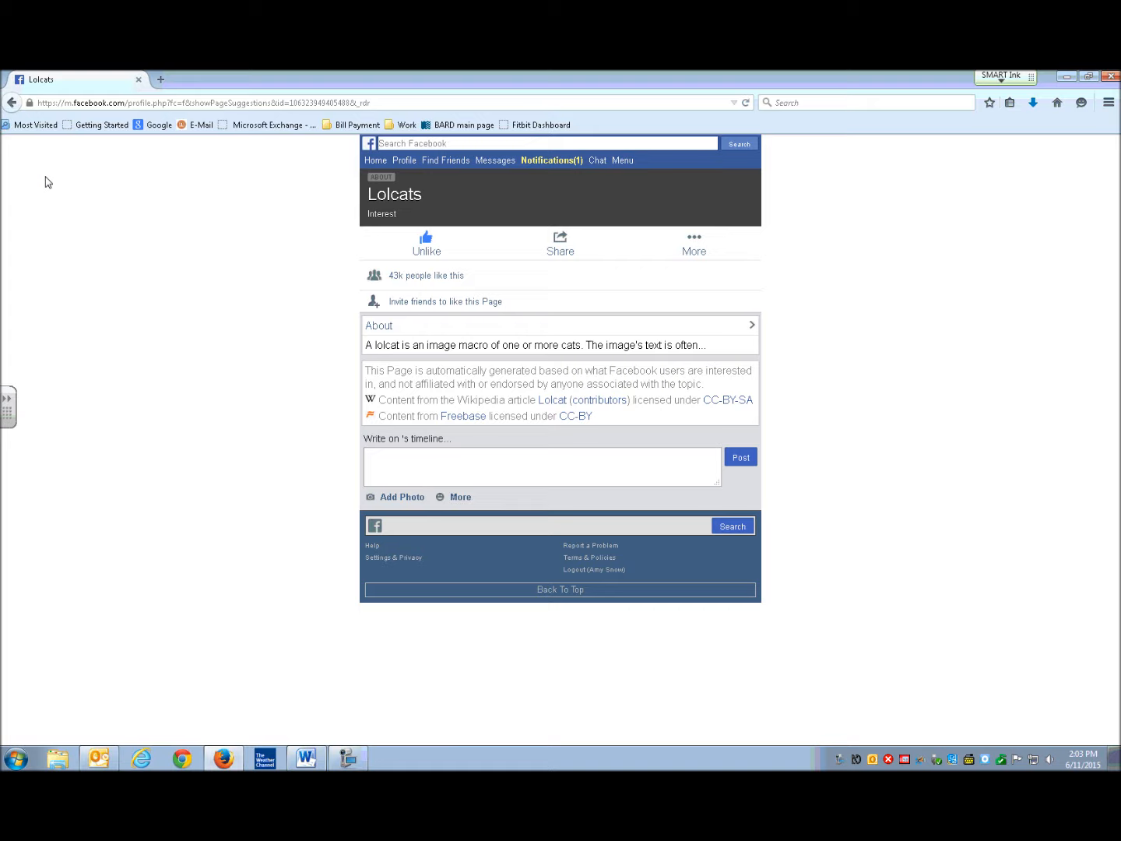
# Step: Search Facebook for "huffington post" to list The Huffington Post pages
pyautogui.write('huffint')
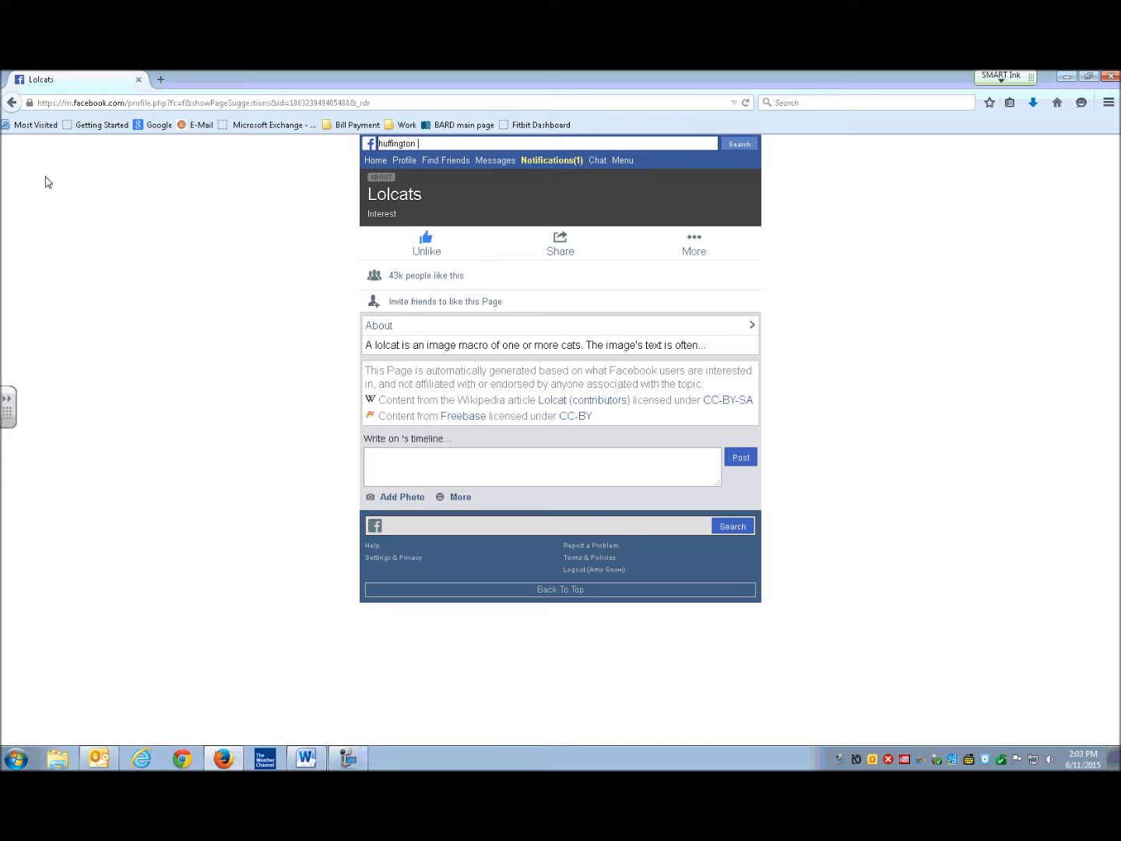
pyautogui.write('post')
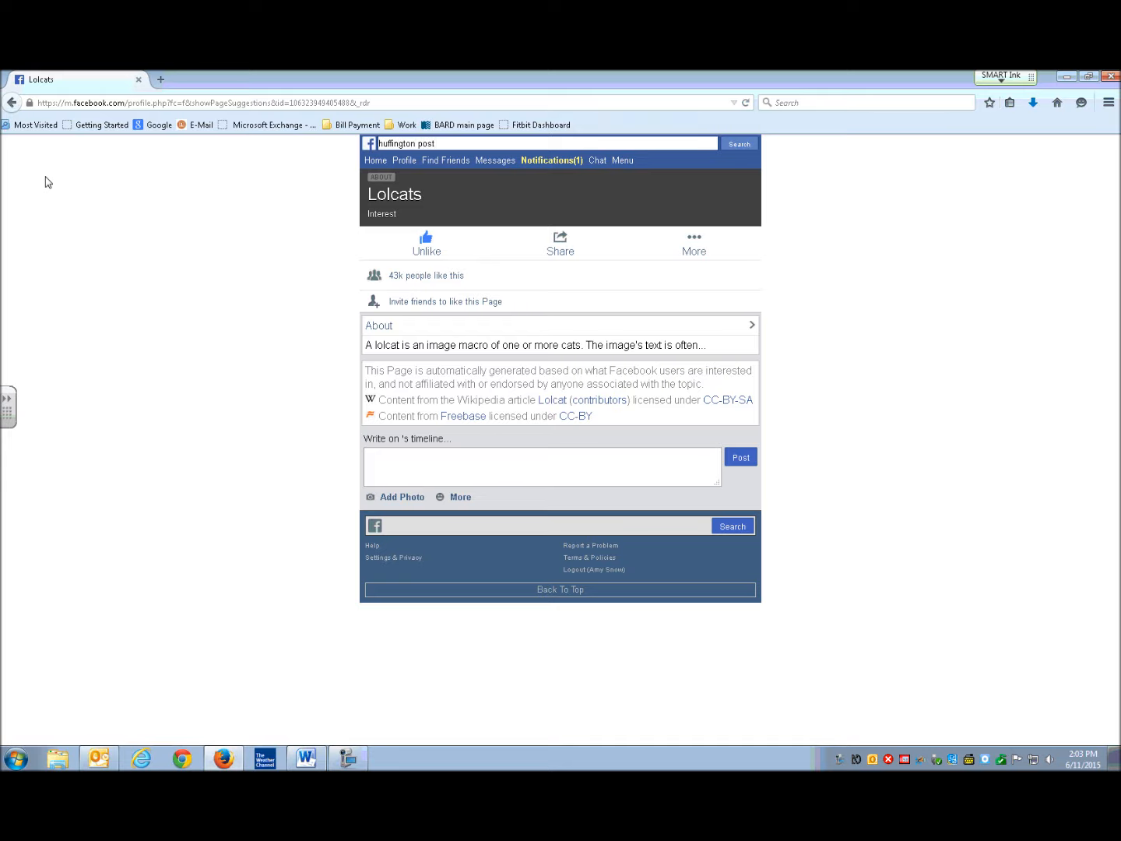
pyautogui.click(738, 143)
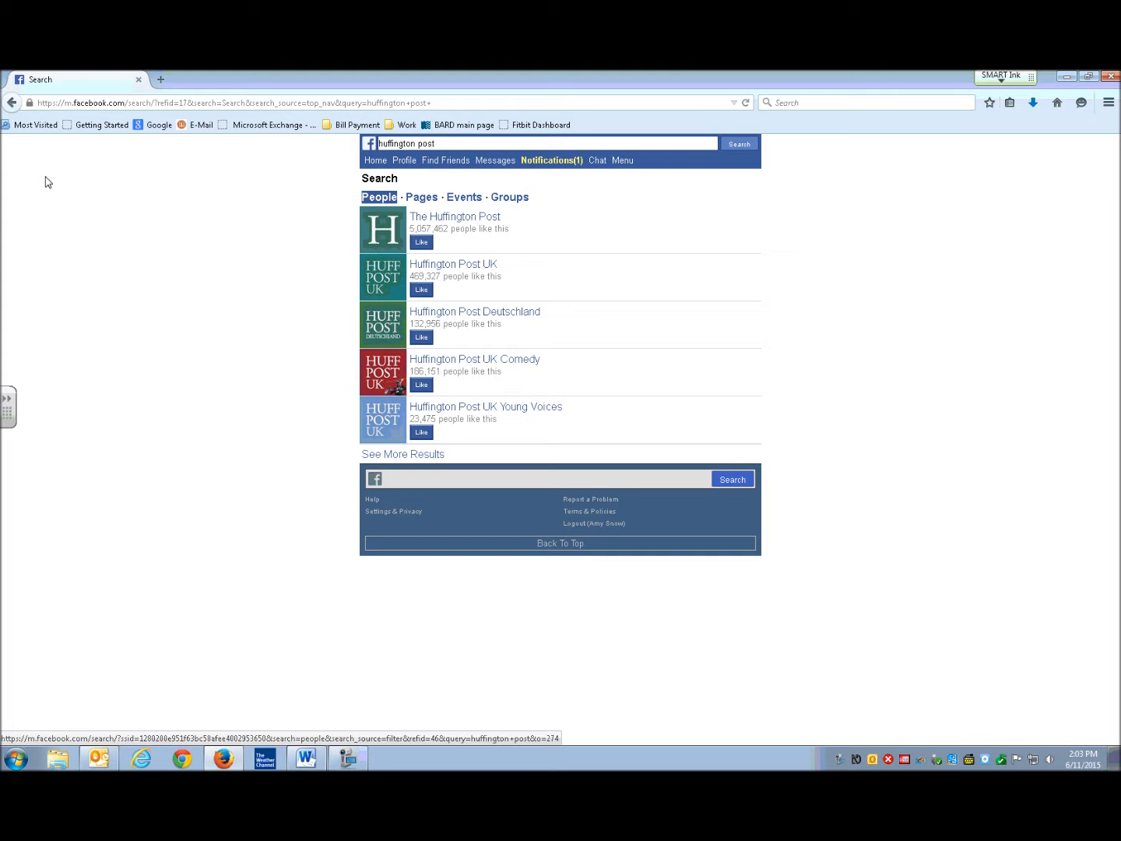
pyautogui.moveTo(454, 216)
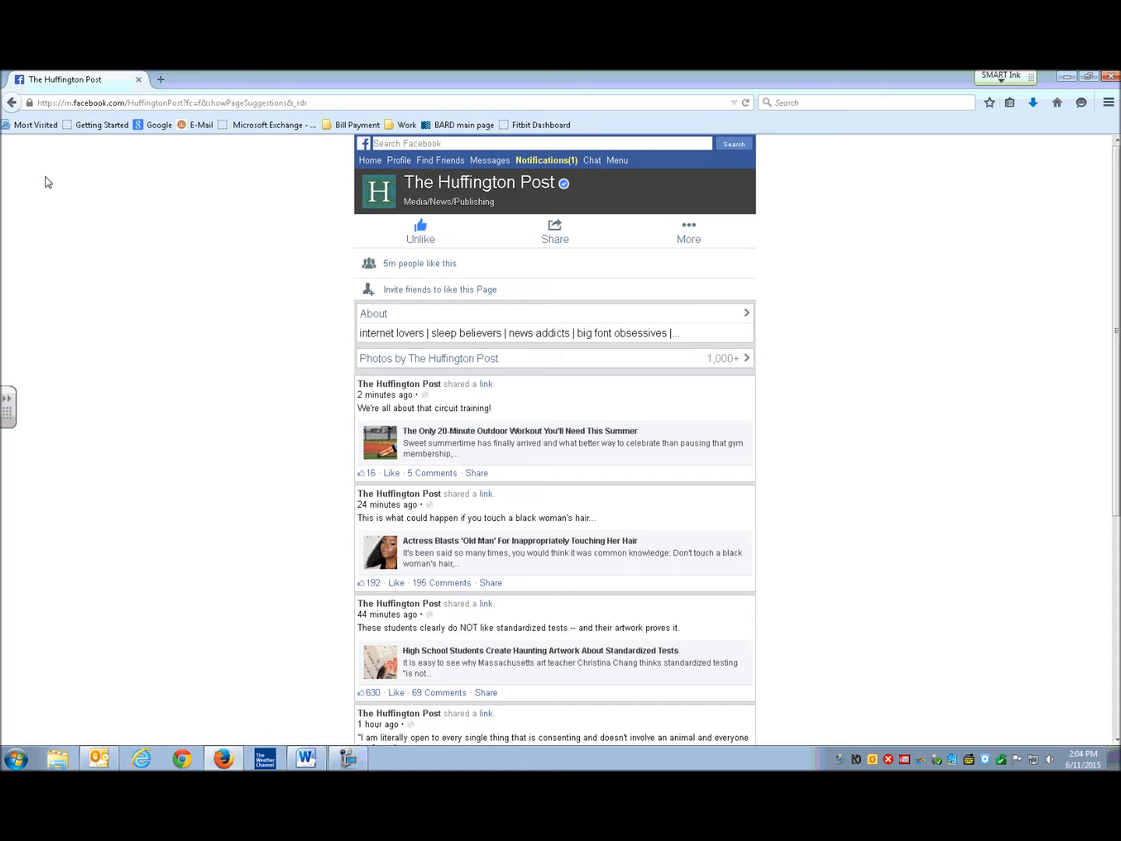
pyautogui.moveTo(553, 358)
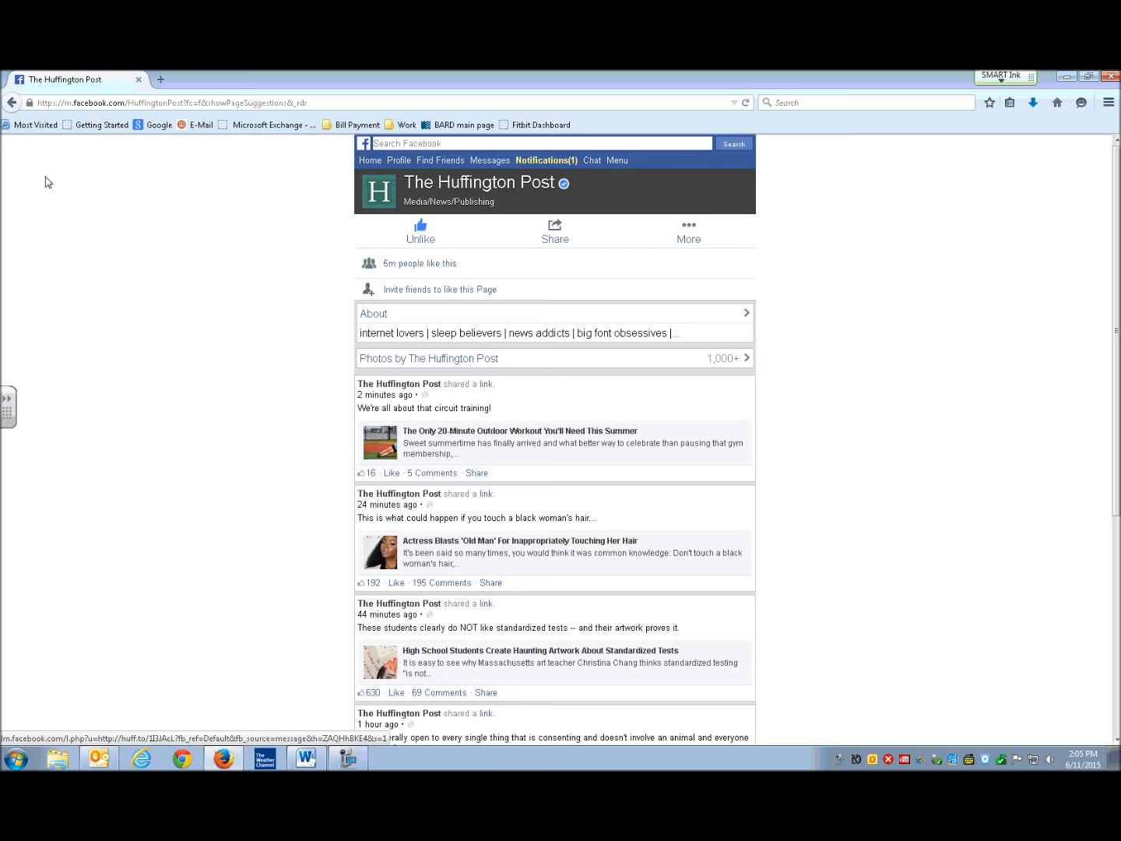
pyautogui.click(396, 582)
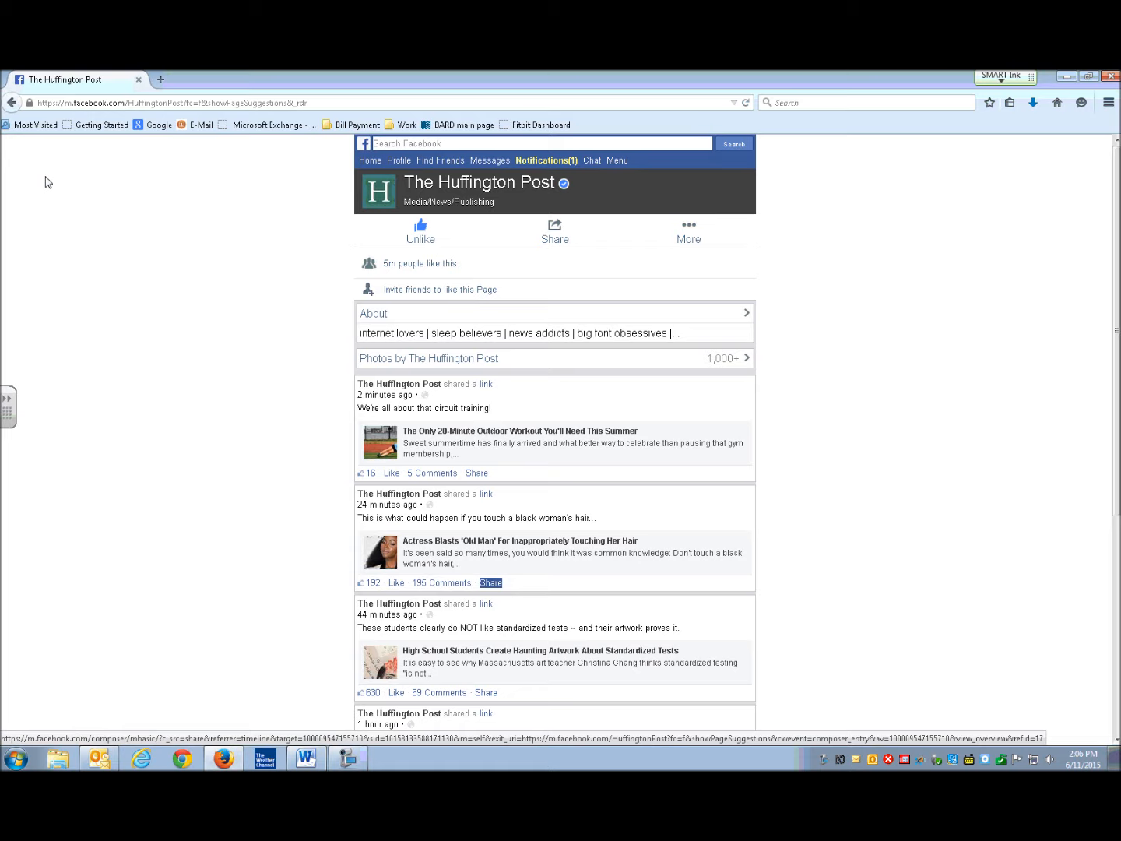
pyautogui.moveTo(486, 603)
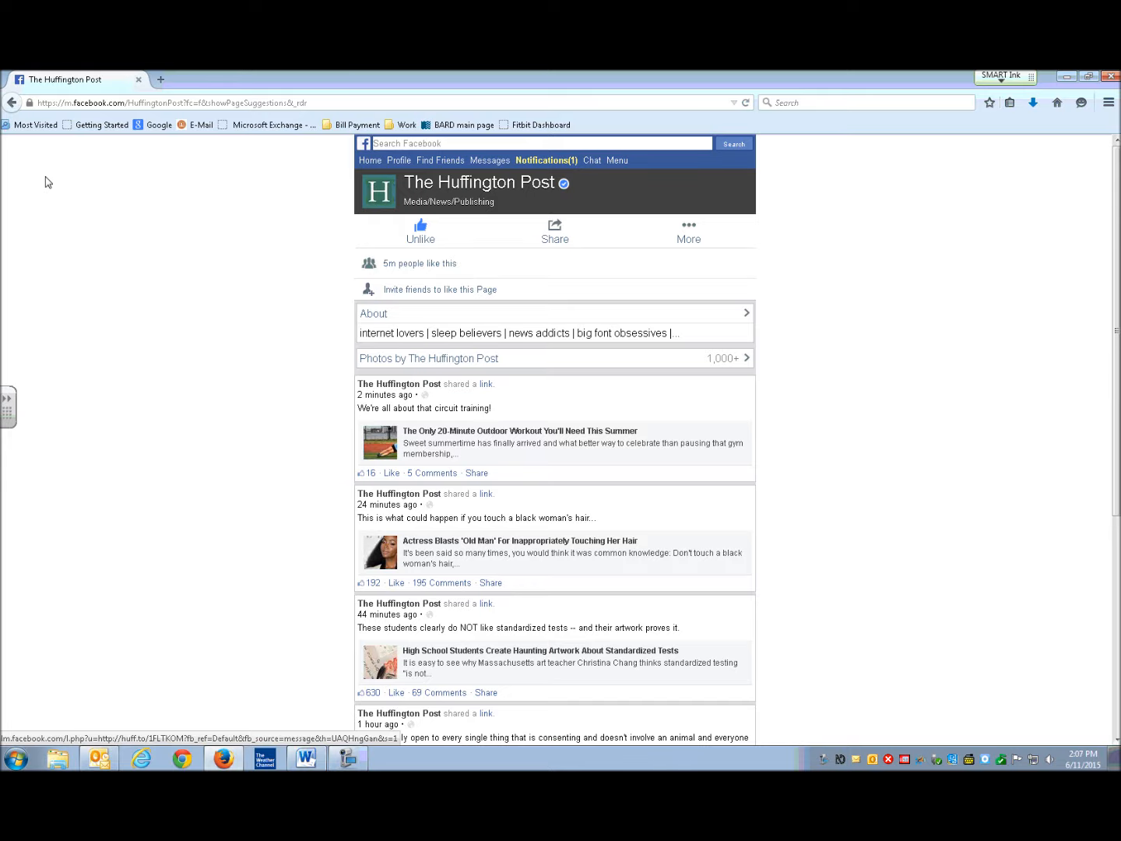
# Step: Open the Huffington Post standardized-tests artwork article in a new tab
pyautogui.click(540, 650)
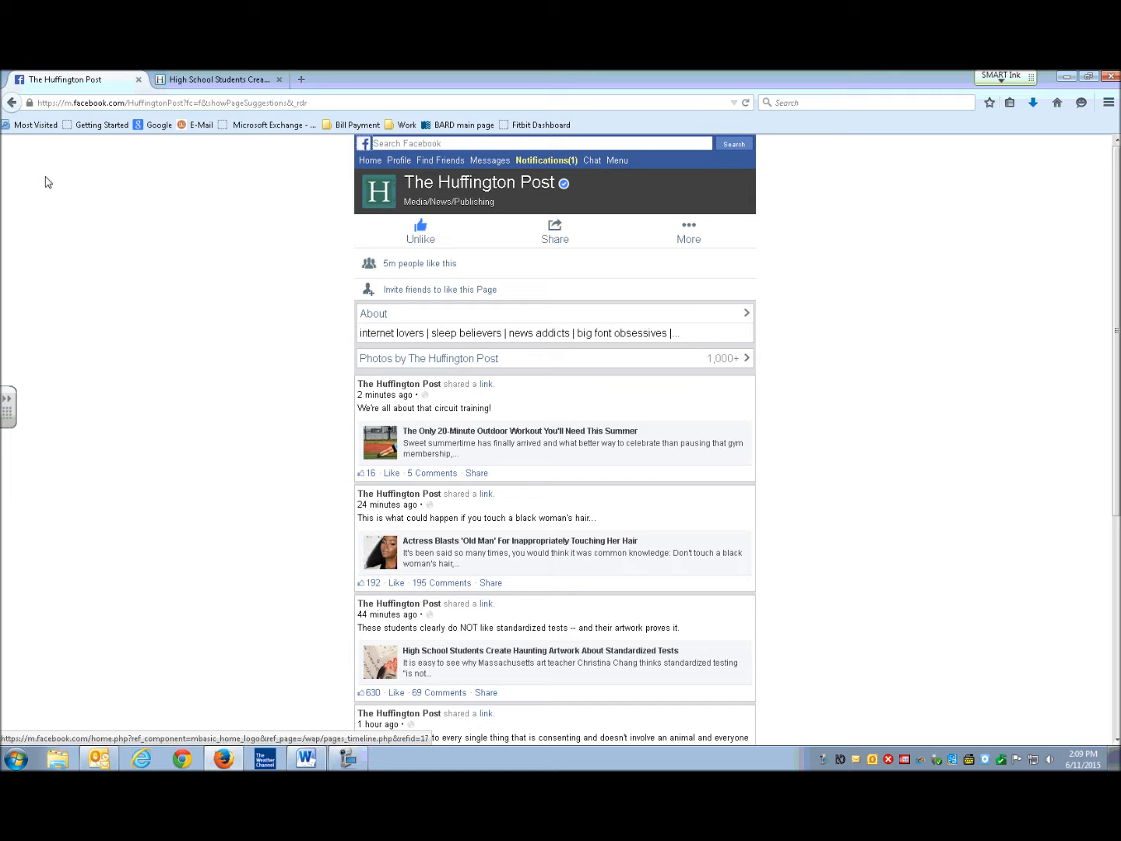
# Step: Return to the Facebook home news feed from the navigation bar
pyautogui.click(369, 160)
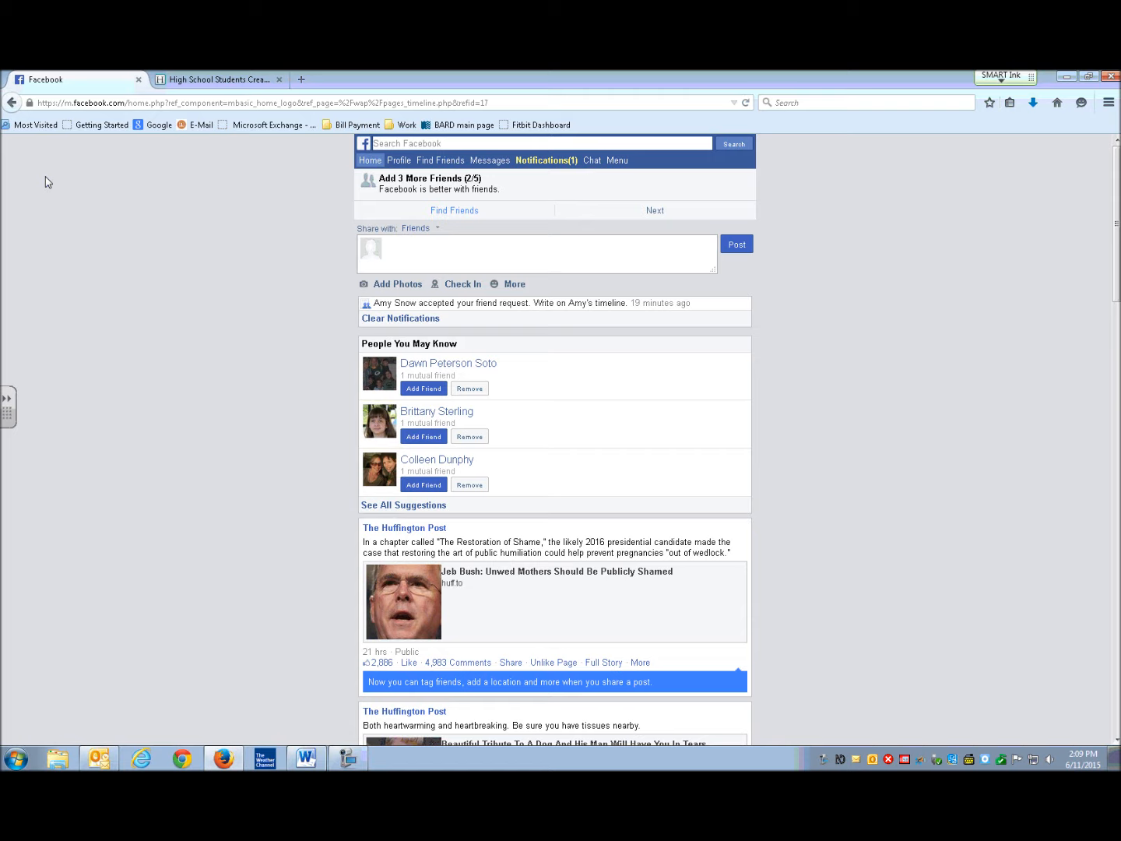
pyautogui.moveTo(404, 527)
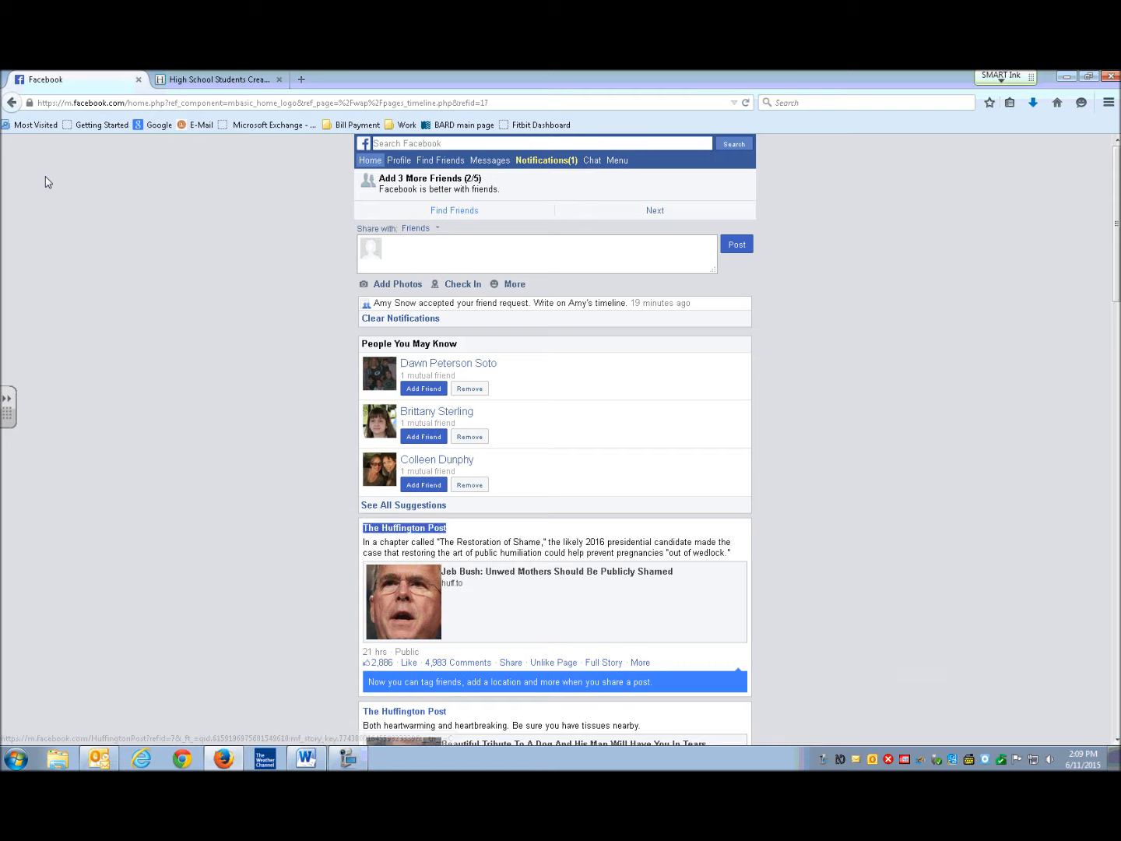